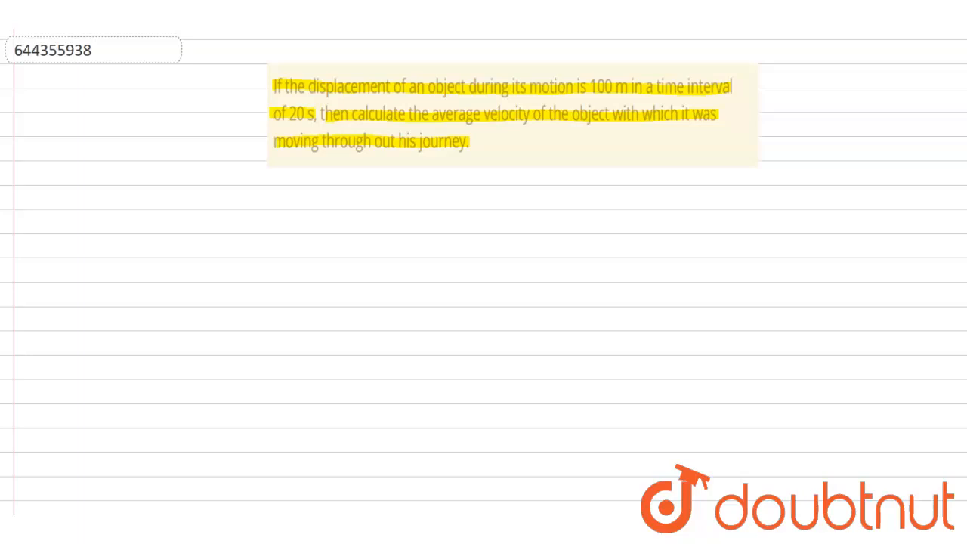
# Draw the A–B displacement line under the question and label it 100m
pyautogui.moveTo(520, 204); pyautogui.dragTo(726, 205)
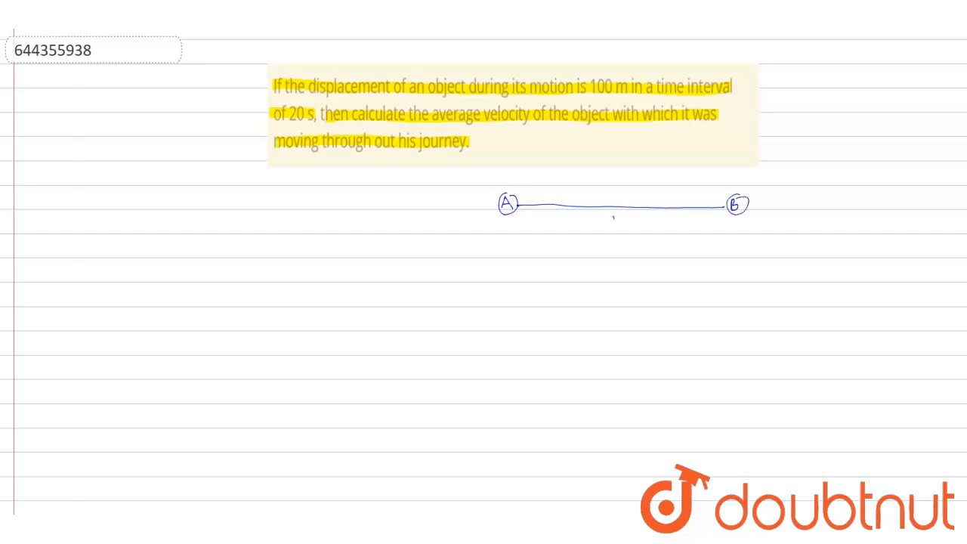
pyautogui.write('100m')
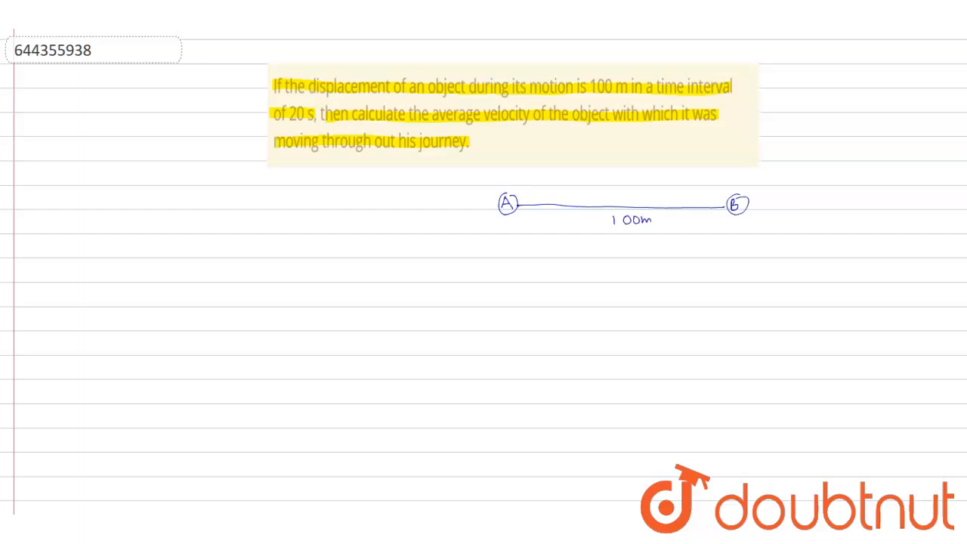